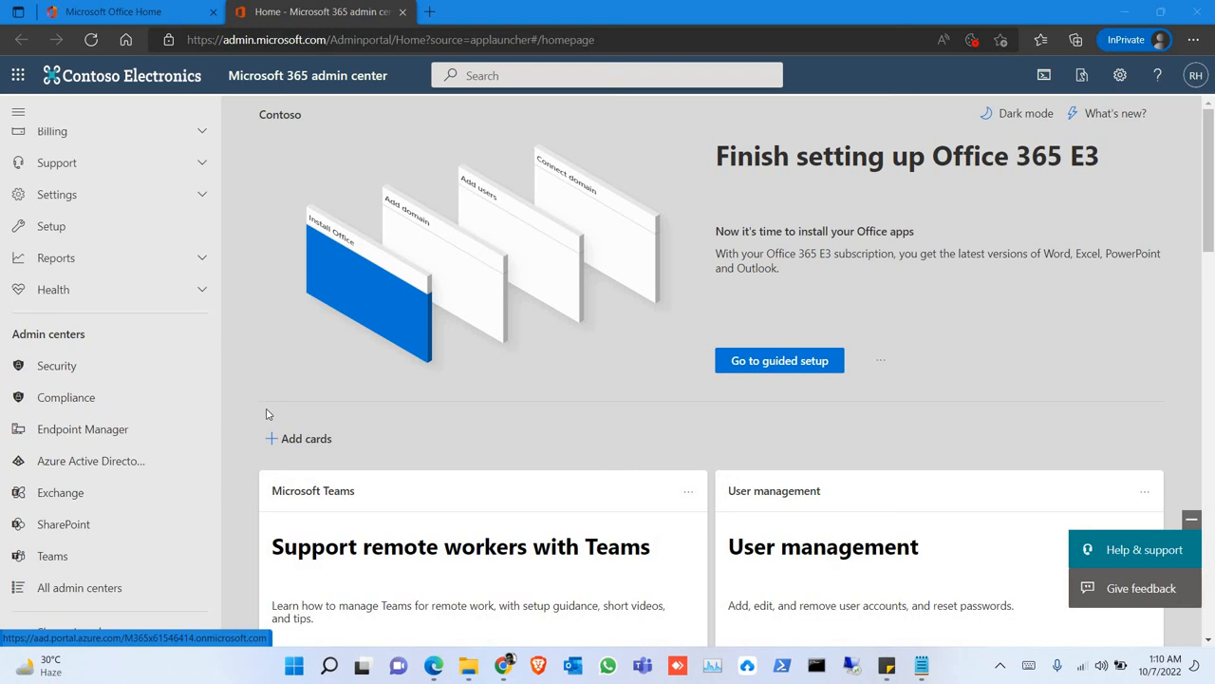
{"action": "mouse_move", "coordinate": [91, 461]}
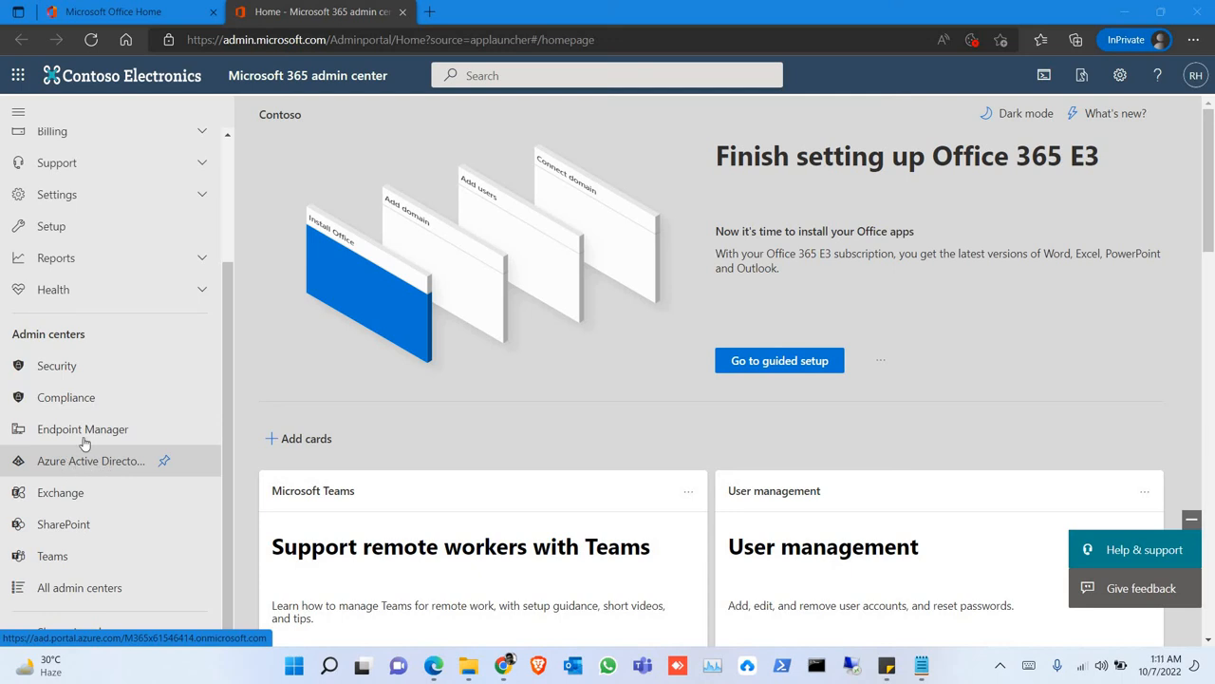
- Launch the Azure Active Directory admin center from the Microsoft 365 admin center's Admin centers list
{"action": "left_click", "coordinate": [90, 460]}
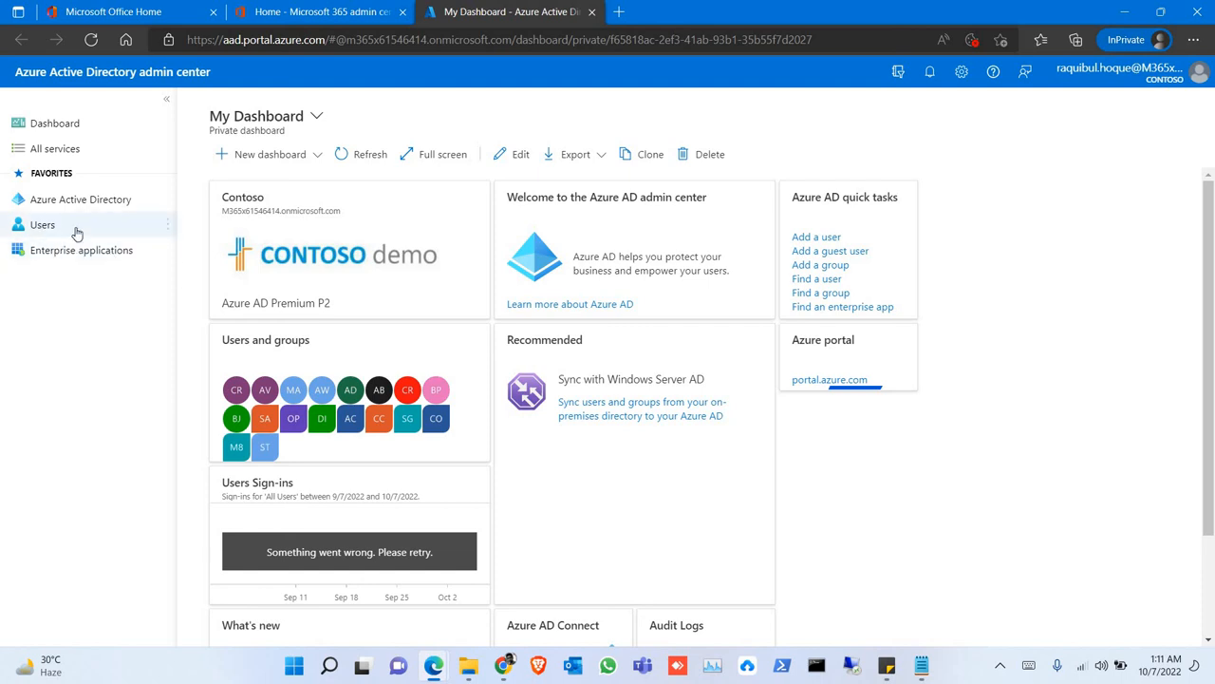
{"action": "mouse_move", "coordinate": [43, 224]}
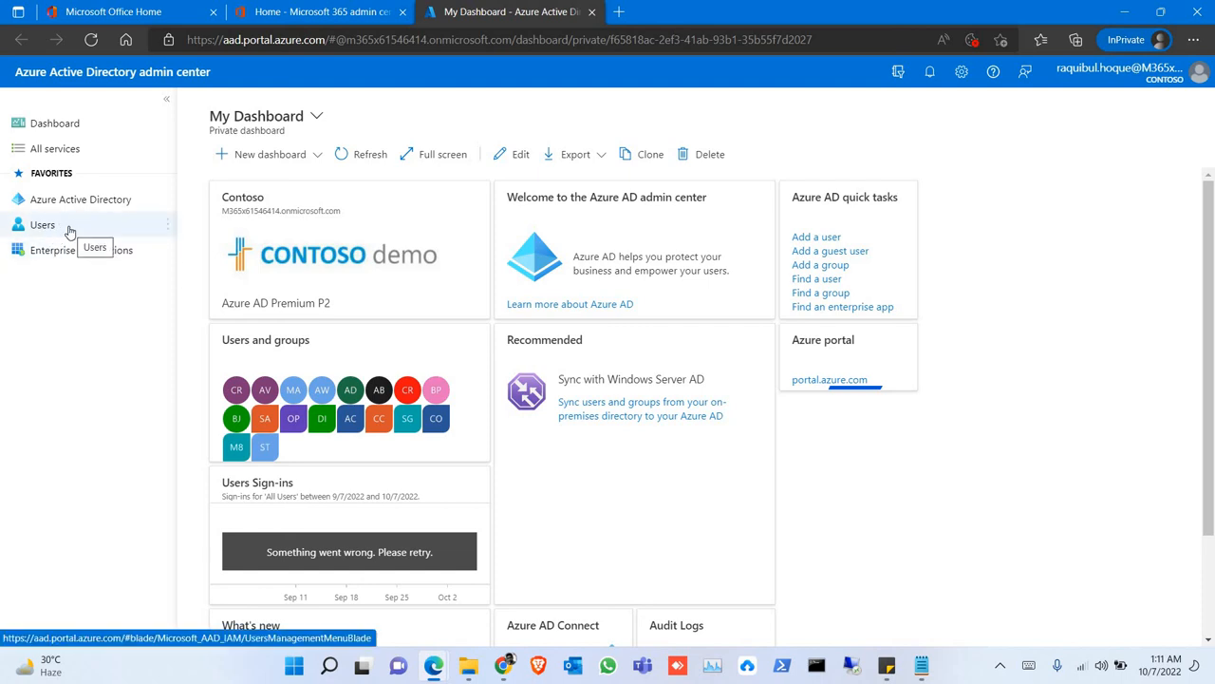
- Show the All users list with its 37 tenant users
{"action": "left_click", "coordinate": [41, 224]}
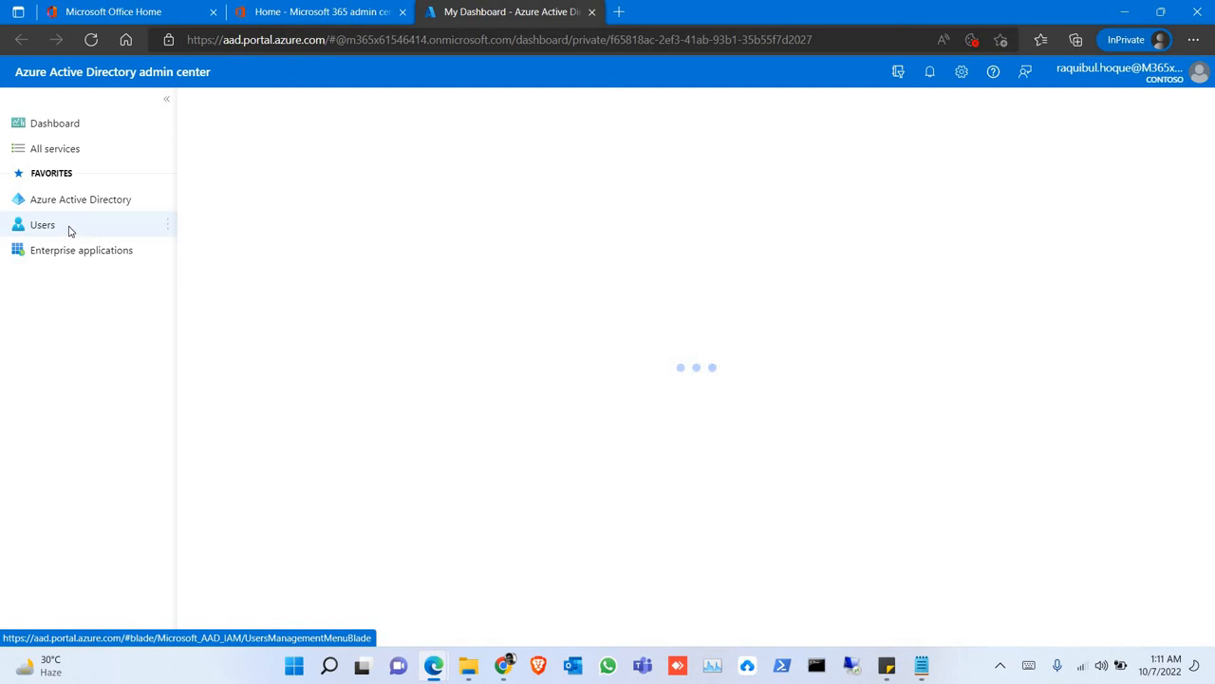
{"action": "left_click", "coordinate": [41, 224]}
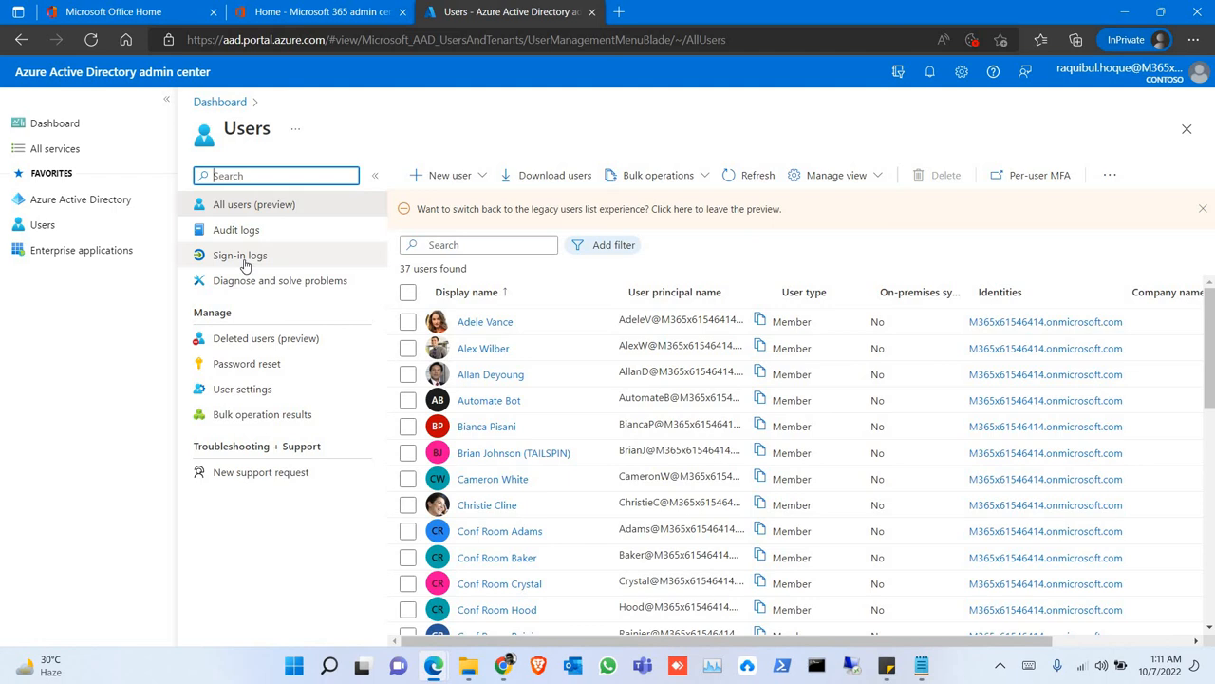
- Show users' sign-in logs for the last 7 days: five successful interactive sign-ins
{"action": "left_click", "coordinate": [239, 254]}
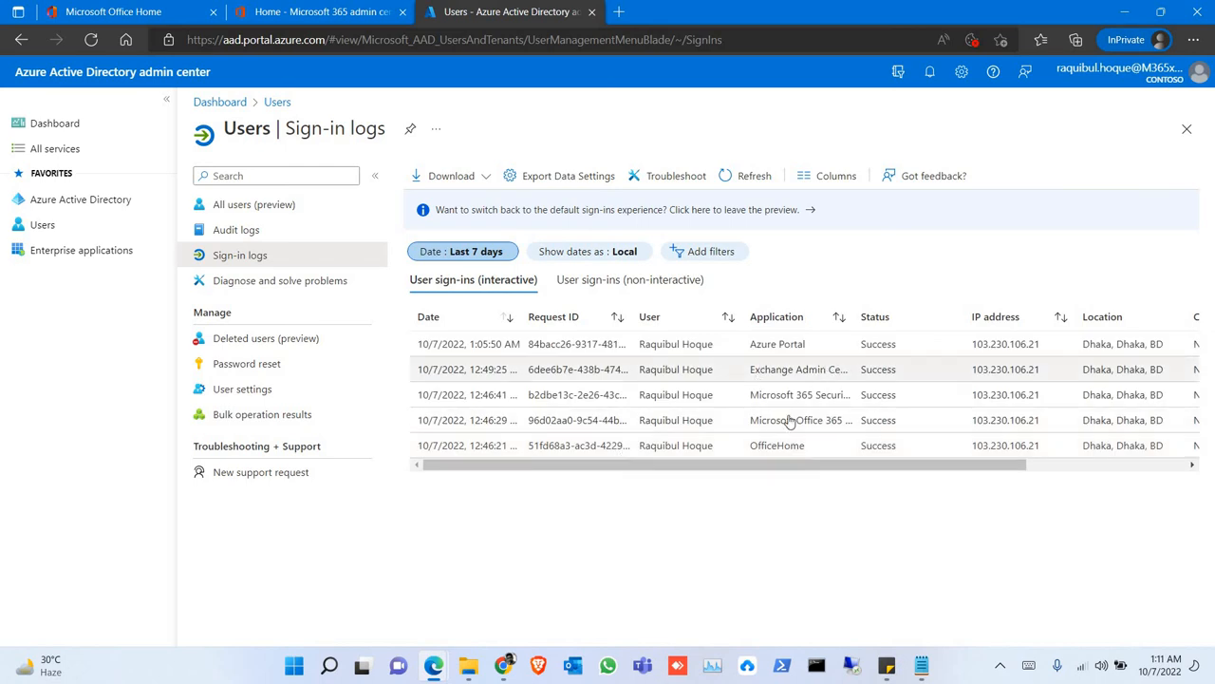
{"action": "mouse_move", "coordinate": [611, 396]}
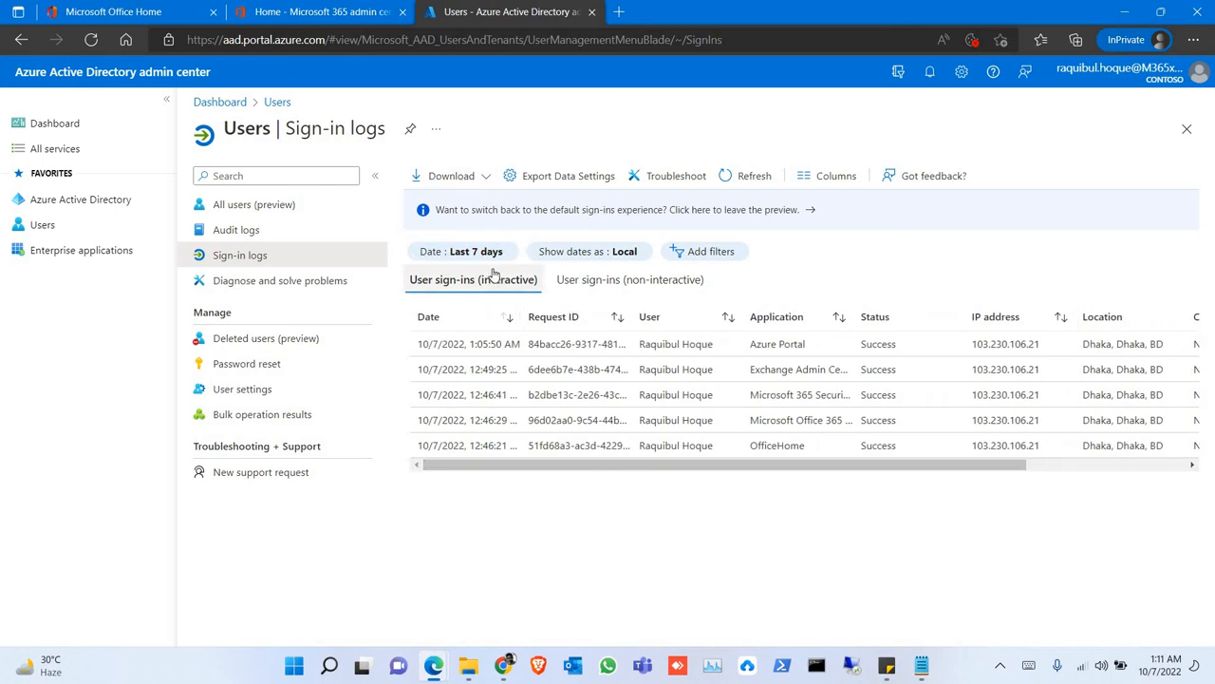
- Set the sign-in log date filter to Last 1 month and review entries back to 9/24/2022
{"action": "left_click", "coordinate": [462, 251]}
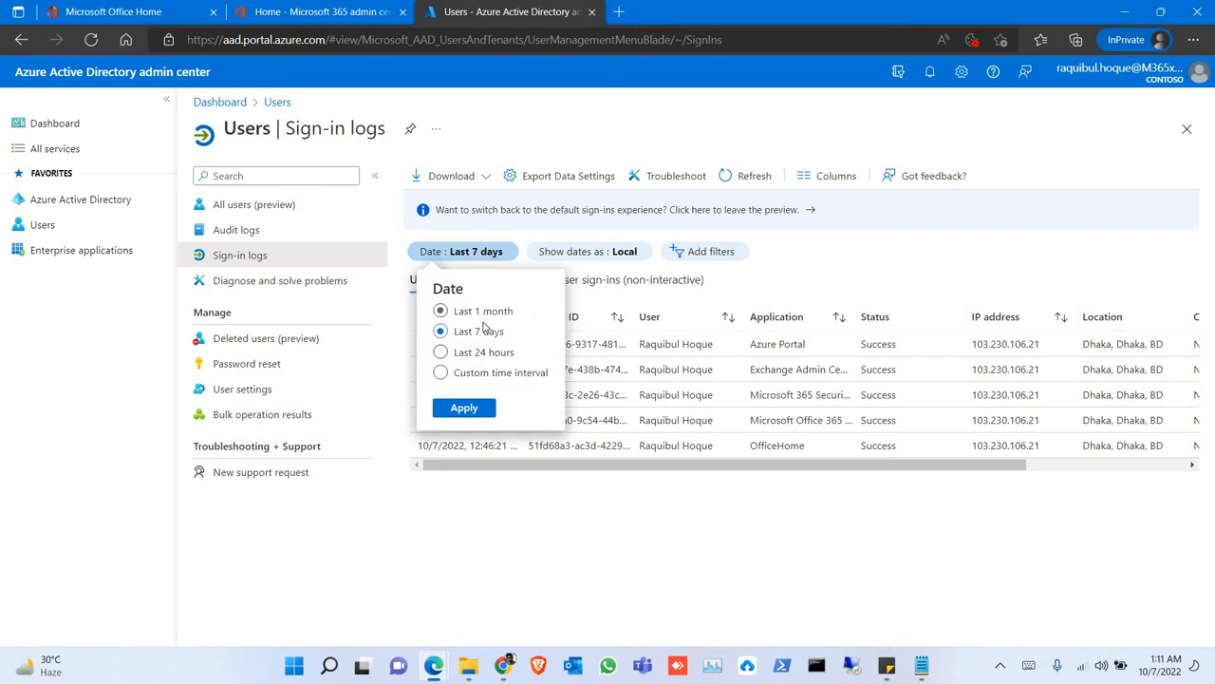
{"action": "left_click", "coordinate": [440, 371]}
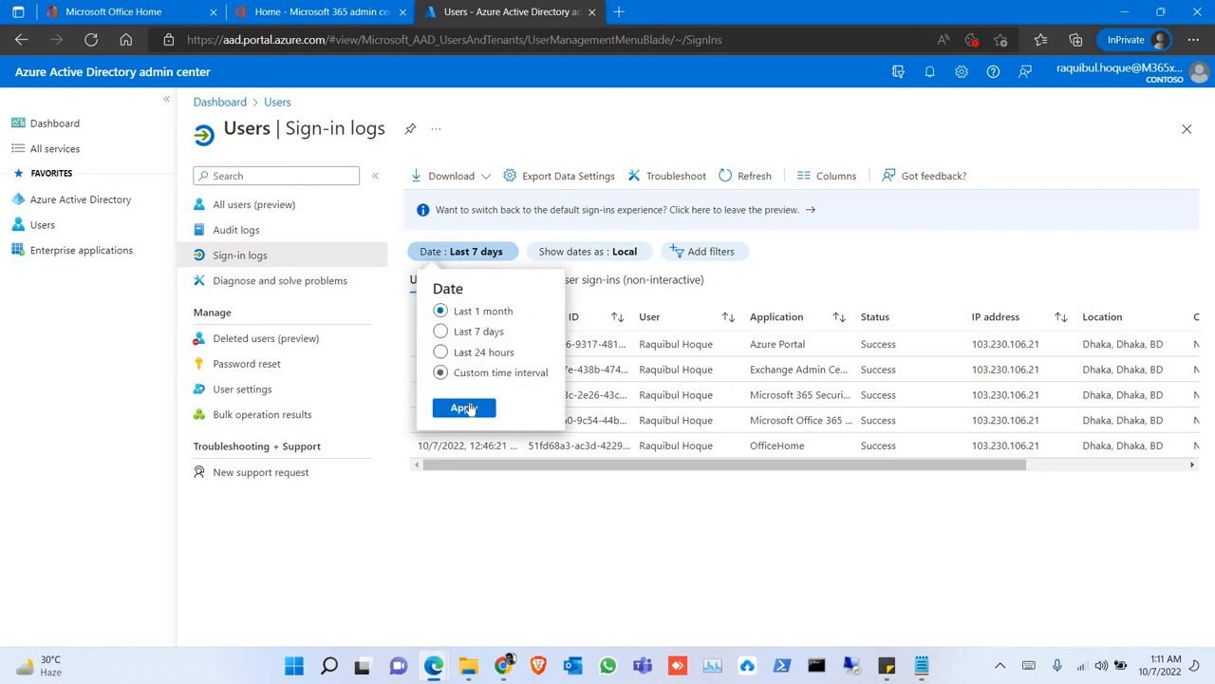
{"action": "left_click", "coordinate": [463, 407]}
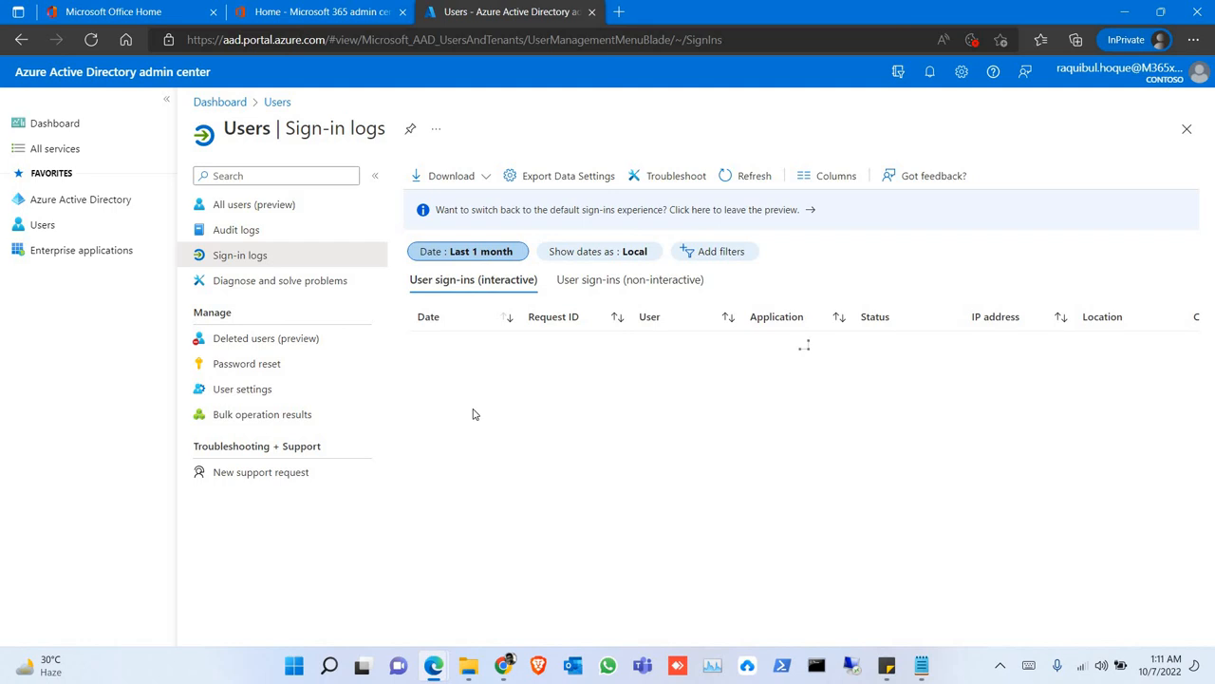
{"action": "mouse_move", "coordinate": [558, 498]}
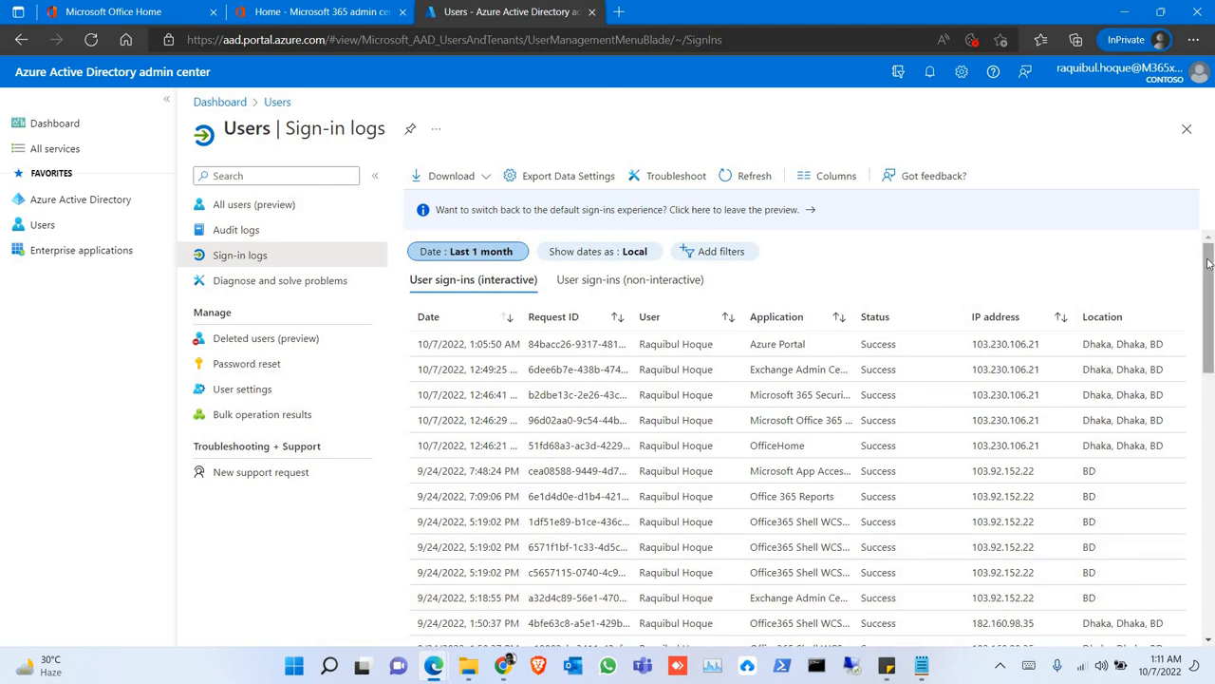
{"action": "scroll", "scroll_direction": "down", "scroll_amount": 3}
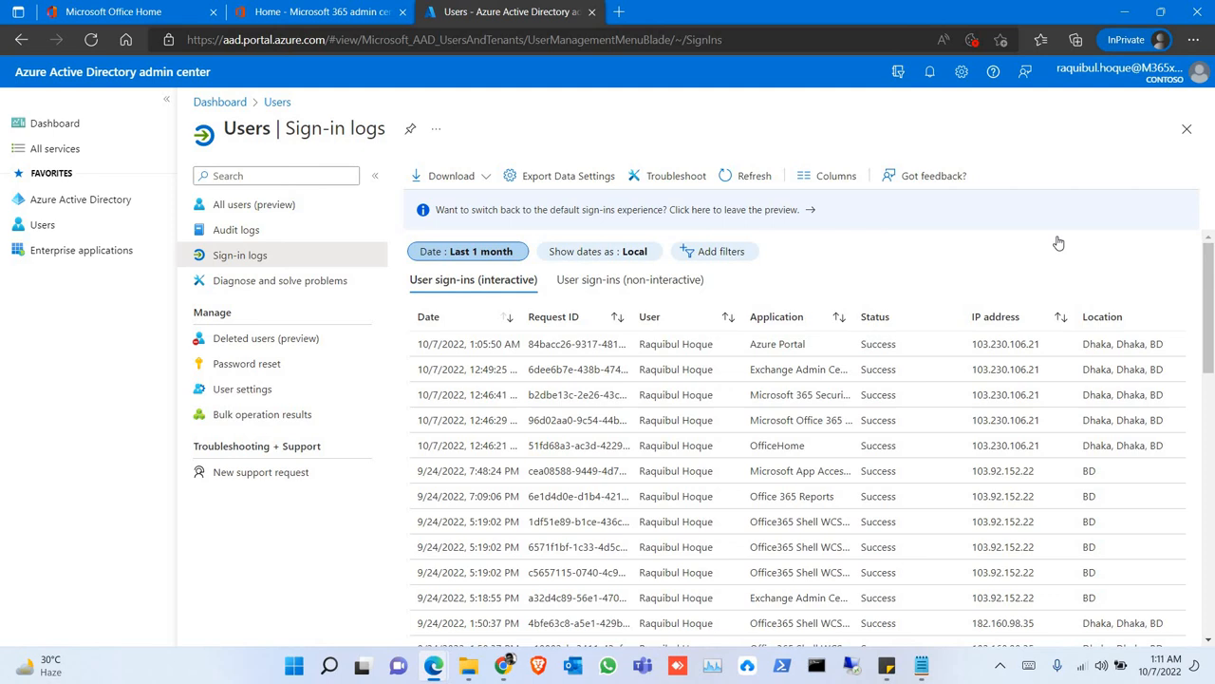
{"action": "mouse_move", "coordinate": [743, 356]}
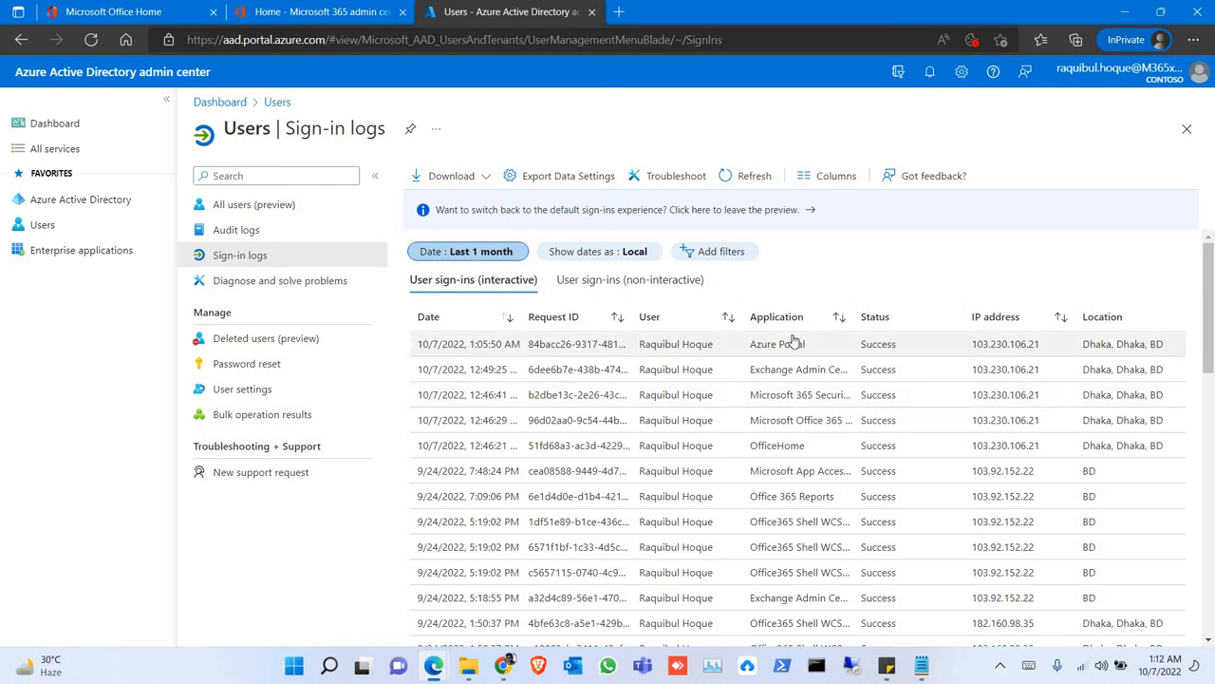
{"action": "mouse_move", "coordinate": [885, 323]}
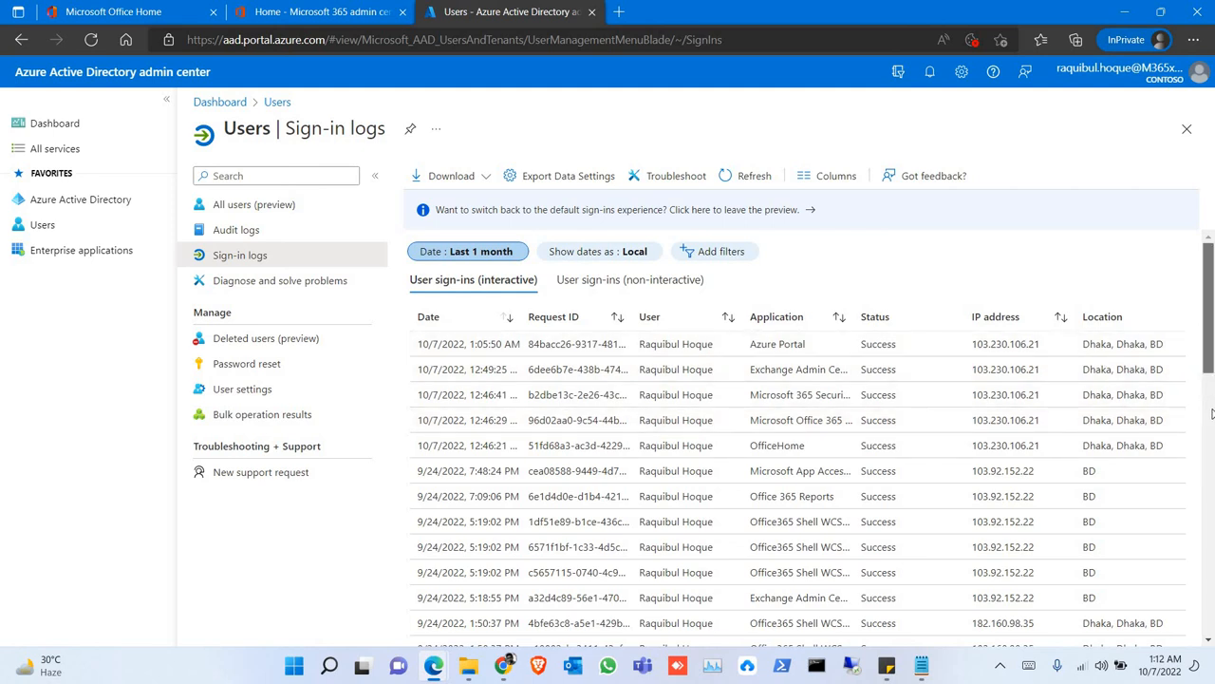
{"action": "scroll", "scroll_direction": "down", "scroll_amount": 3}
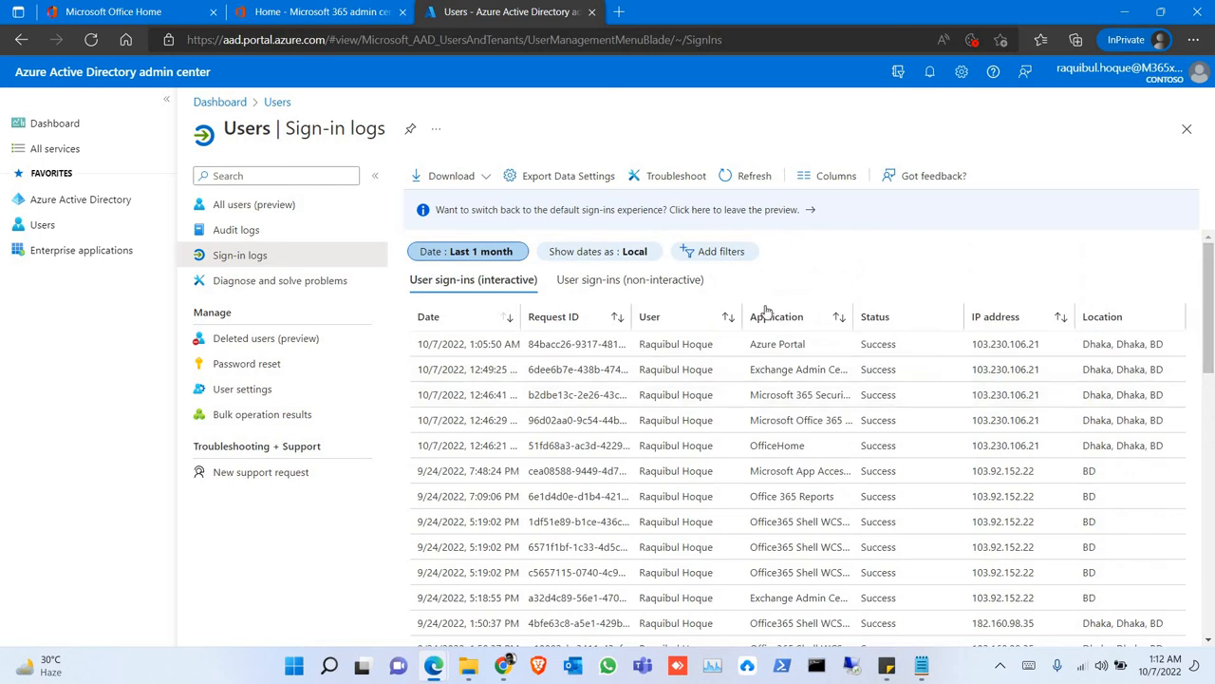
- Filter sign-ins by Failure status, find no results, then remove the Status filter
{"action": "left_click", "coordinate": [714, 250]}
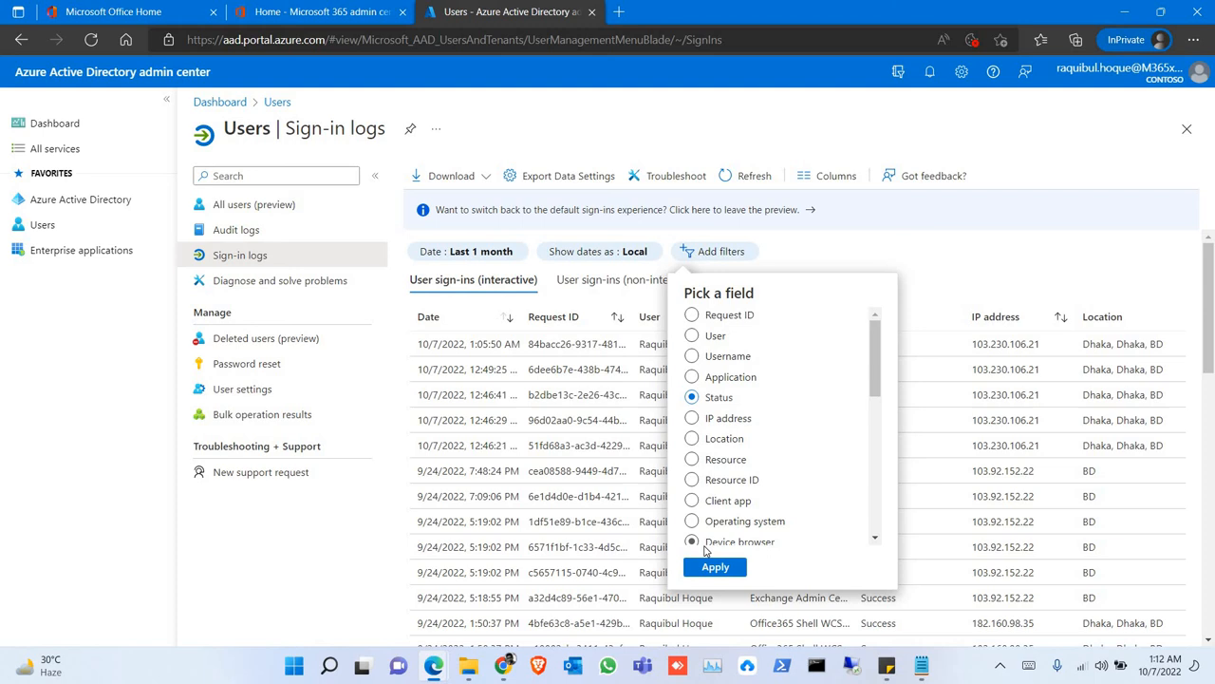
{"action": "left_click", "coordinate": [714, 567]}
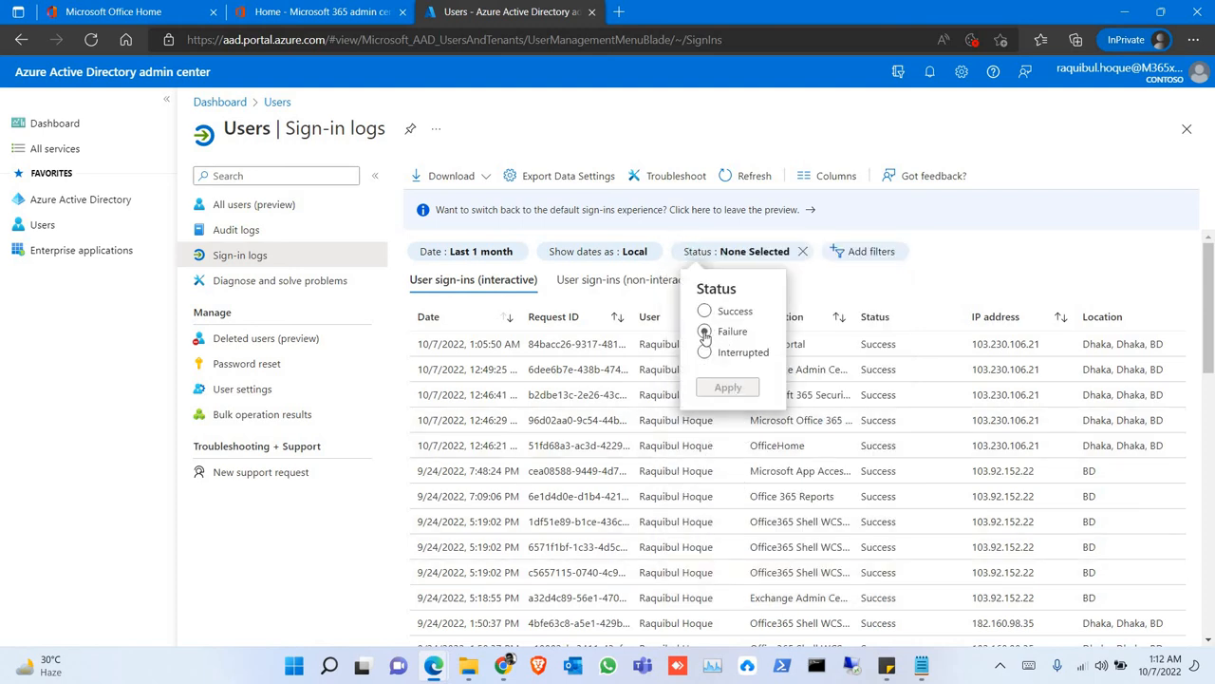
{"action": "left_click", "coordinate": [728, 387]}
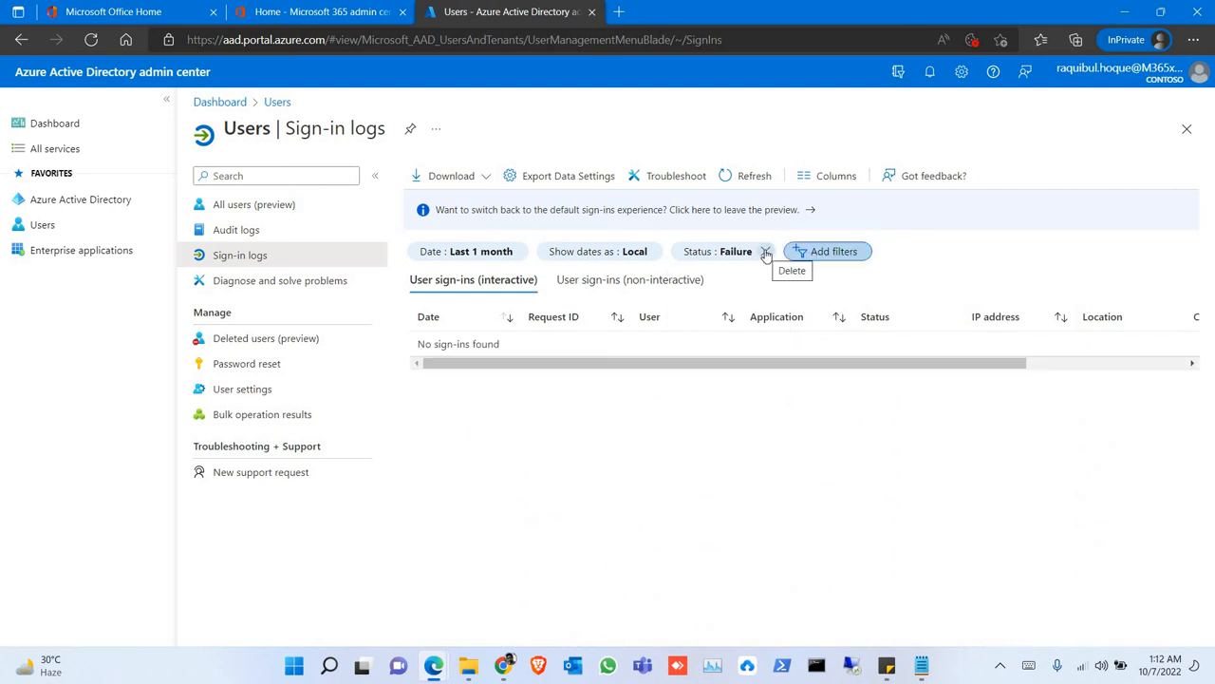
{"action": "left_click", "coordinate": [765, 250]}
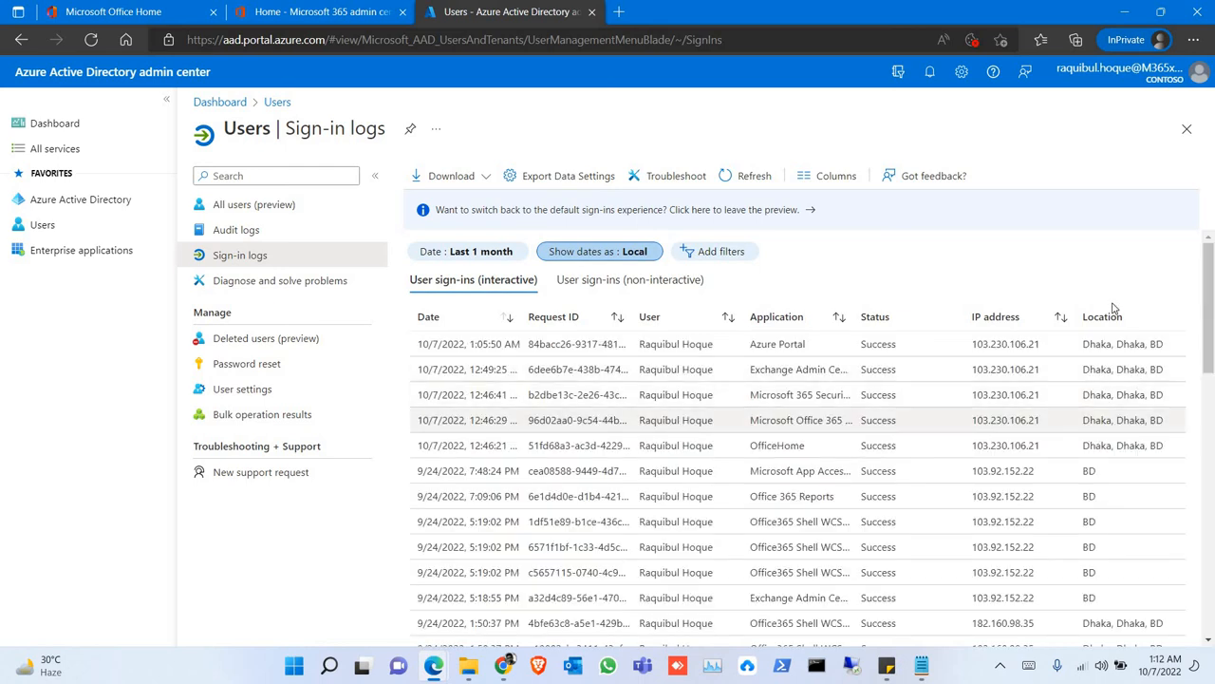
{"action": "mouse_move", "coordinate": [1136, 394]}
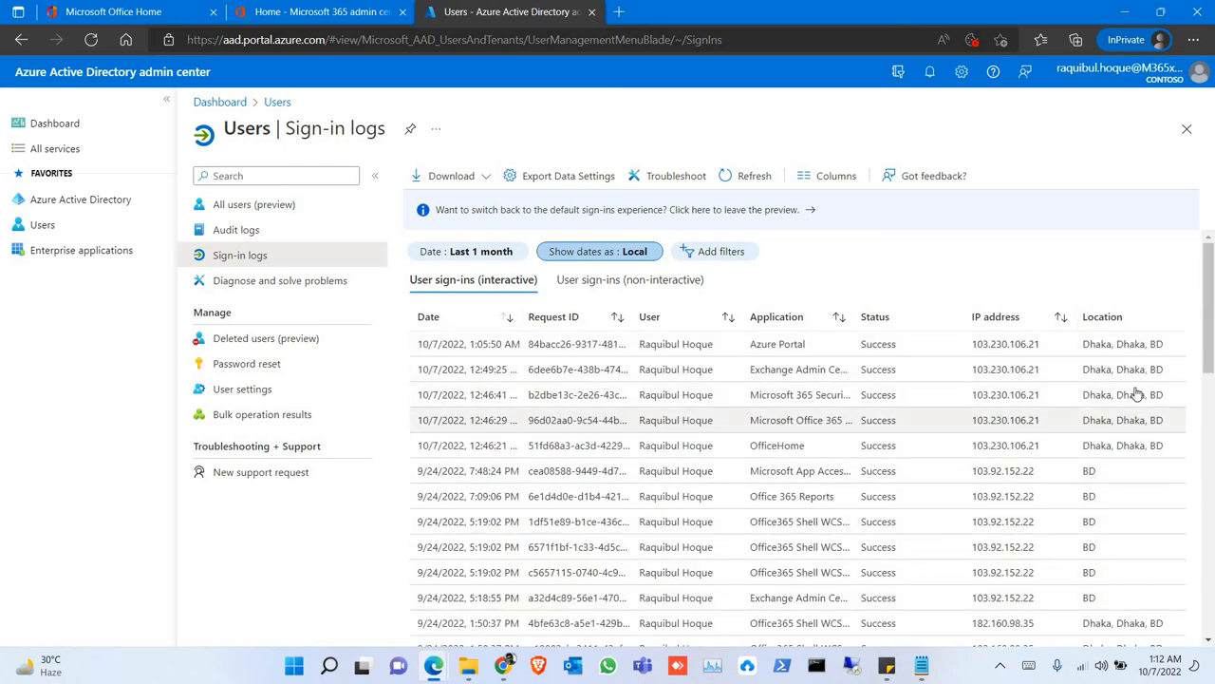
{"action": "mouse_move", "coordinate": [1039, 398]}
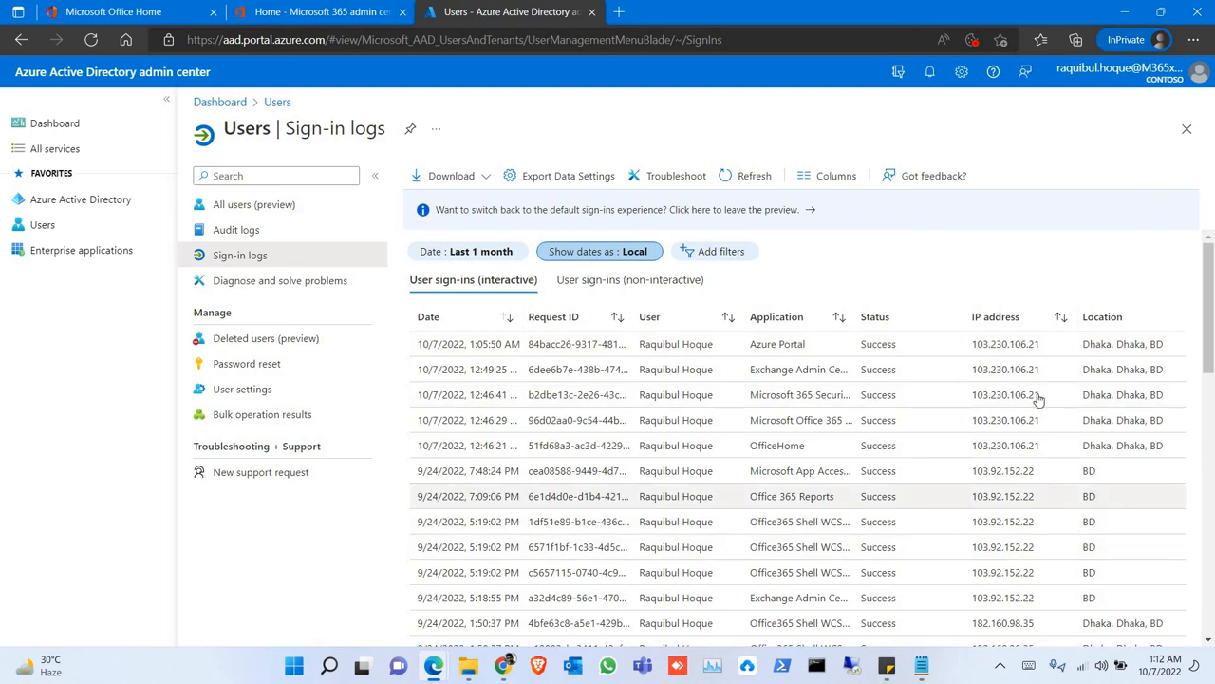
{"action": "mouse_move", "coordinate": [269, 223]}
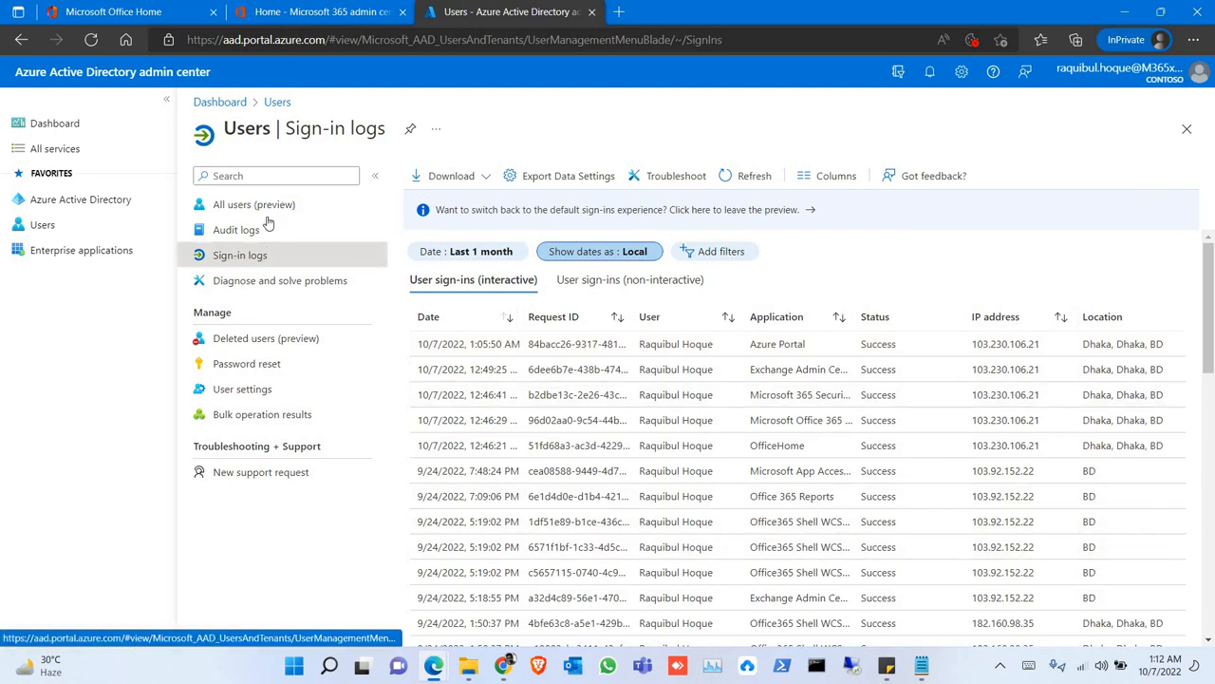
- Check Adele Vance's sign-in logs (none in the last 24 hours), then return to Users
{"action": "left_click", "coordinate": [254, 204]}
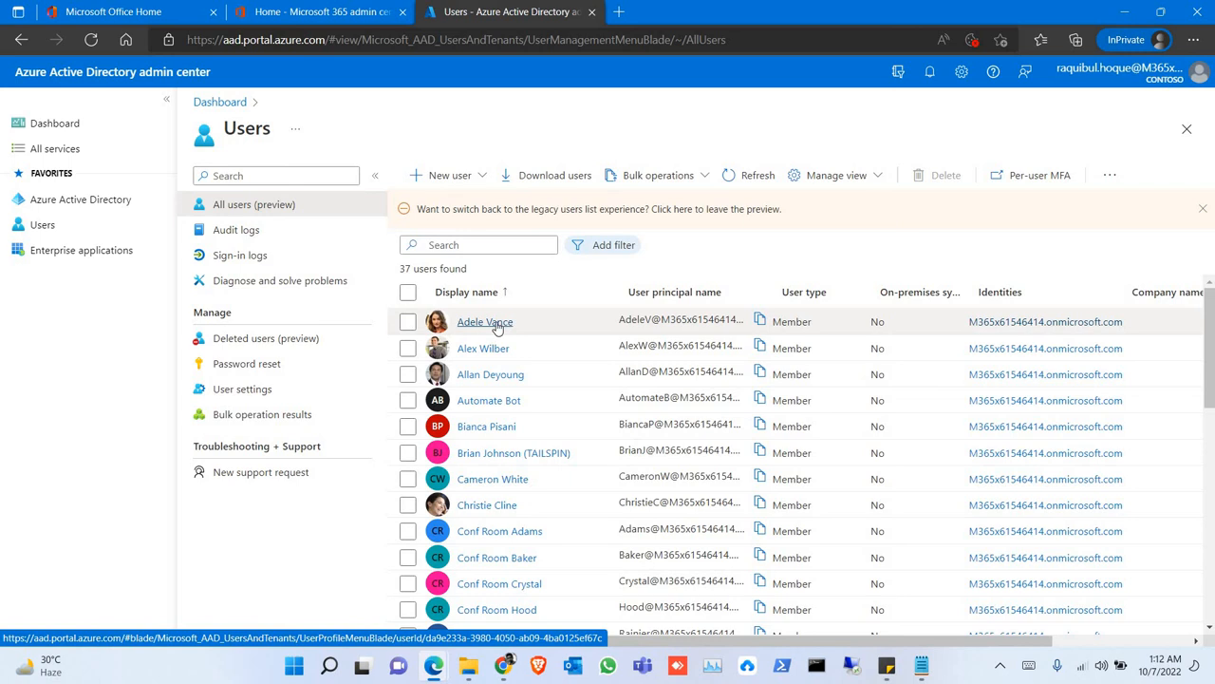
{"action": "left_click", "coordinate": [485, 321]}
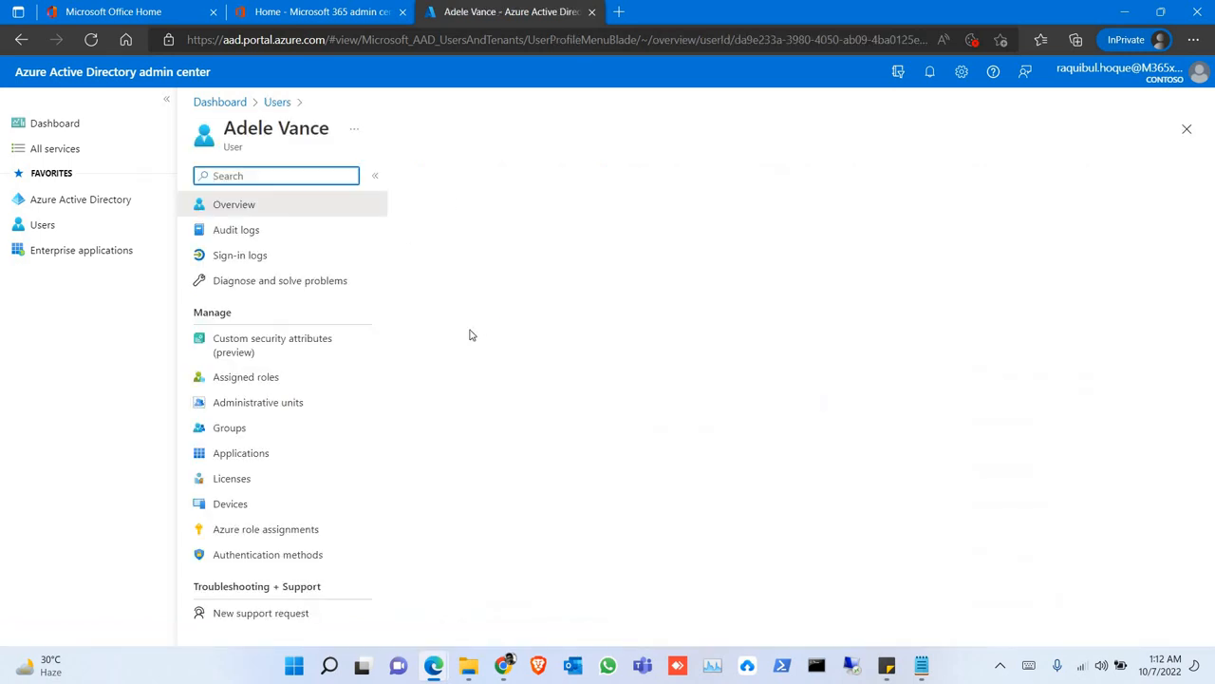
{"action": "left_click", "coordinate": [239, 254]}
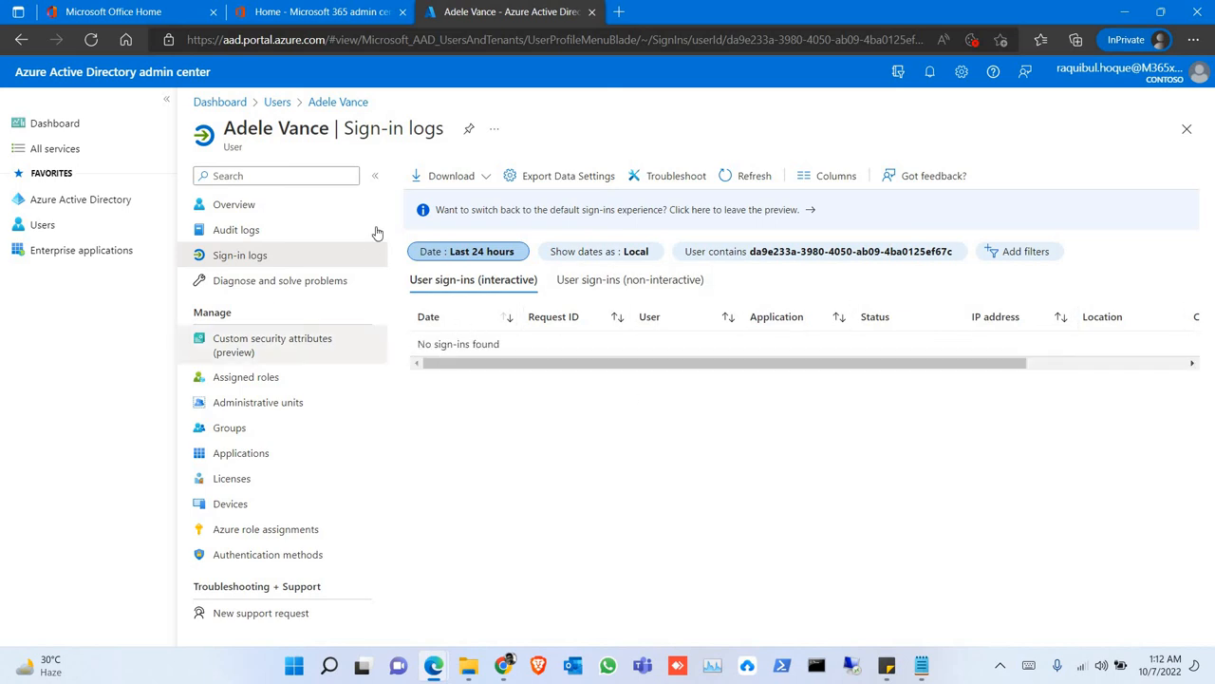
{"action": "left_click", "coordinate": [276, 102]}
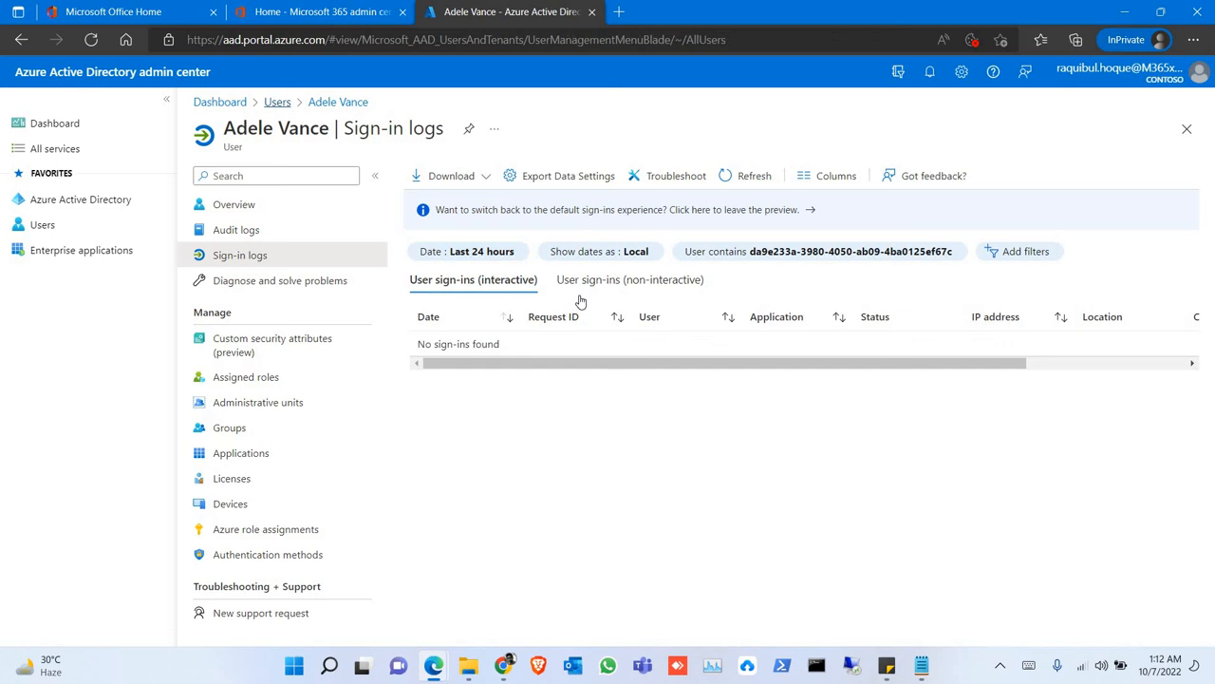
- Search users for 'raqu' and open that admin account's sign-in logs
{"action": "left_click", "coordinate": [277, 101]}
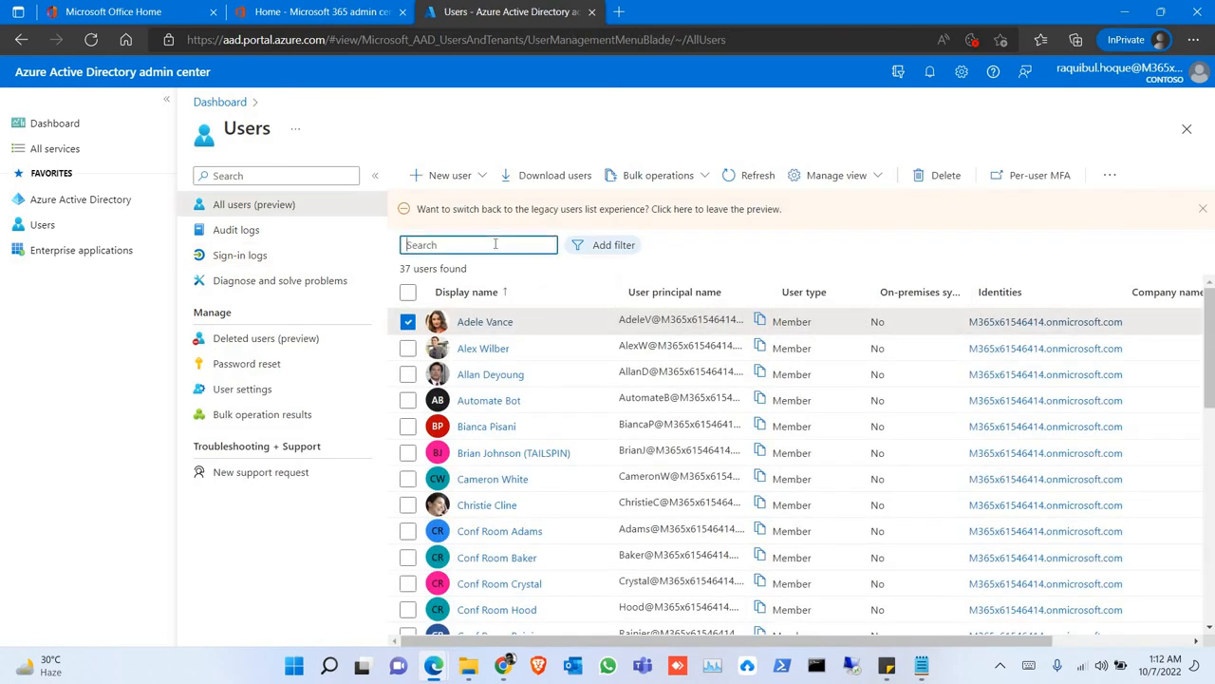
{"action": "type", "text": "raqu"}
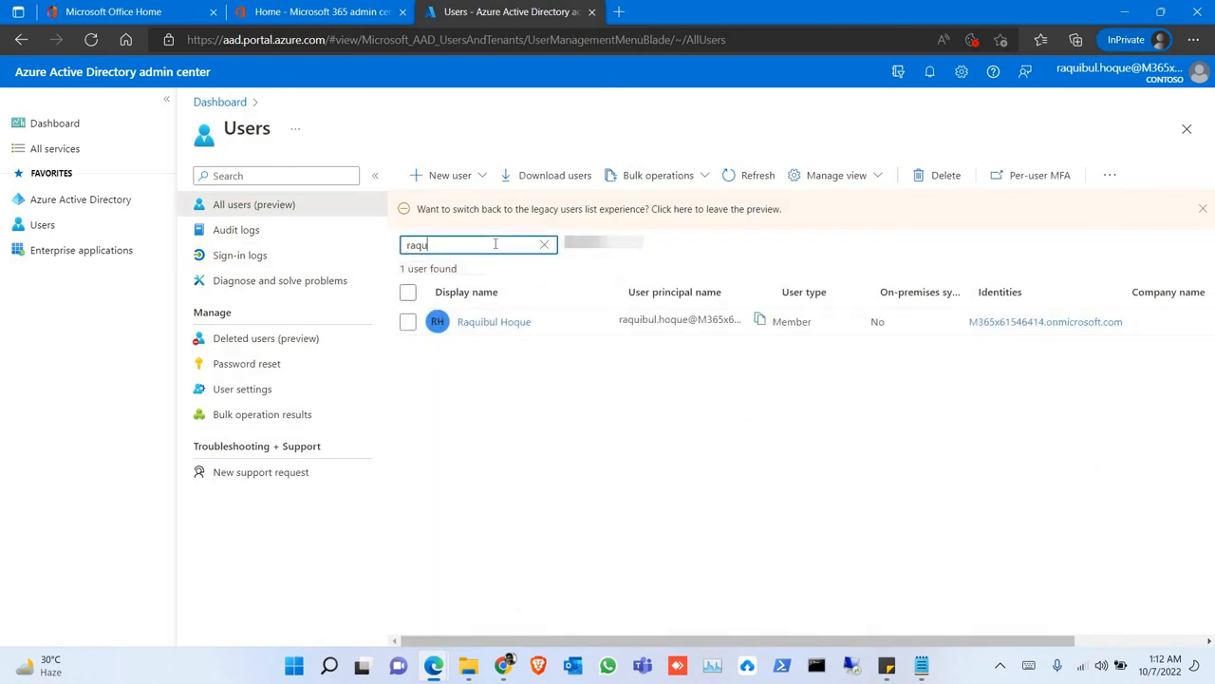
{"action": "left_click", "coordinate": [493, 321]}
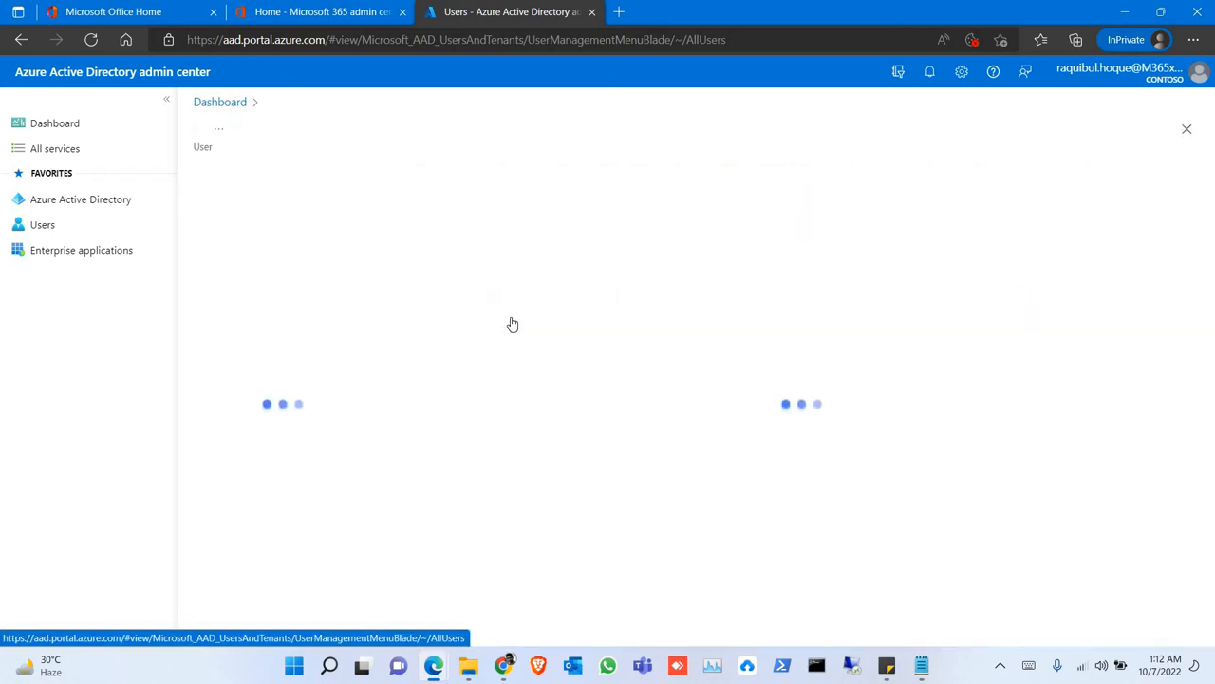
{"action": "left_click", "coordinate": [239, 255]}
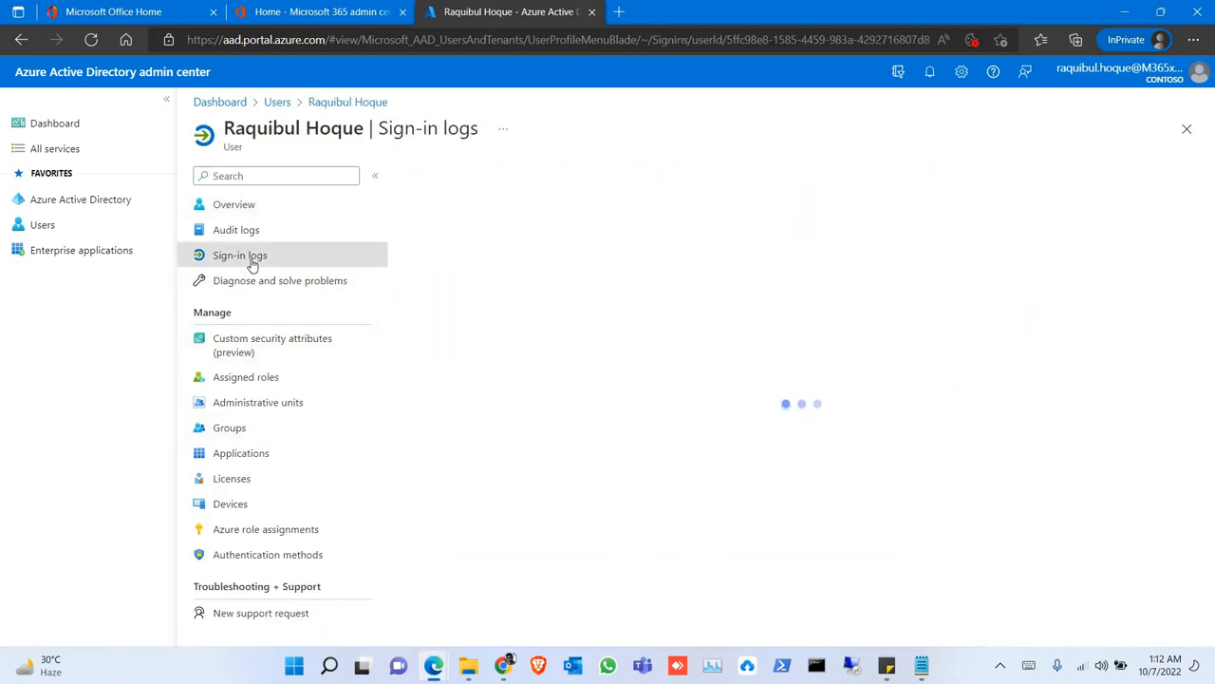
- Show the admin's last-month audit log of Core Directory user-management events
{"action": "left_click", "coordinate": [239, 255]}
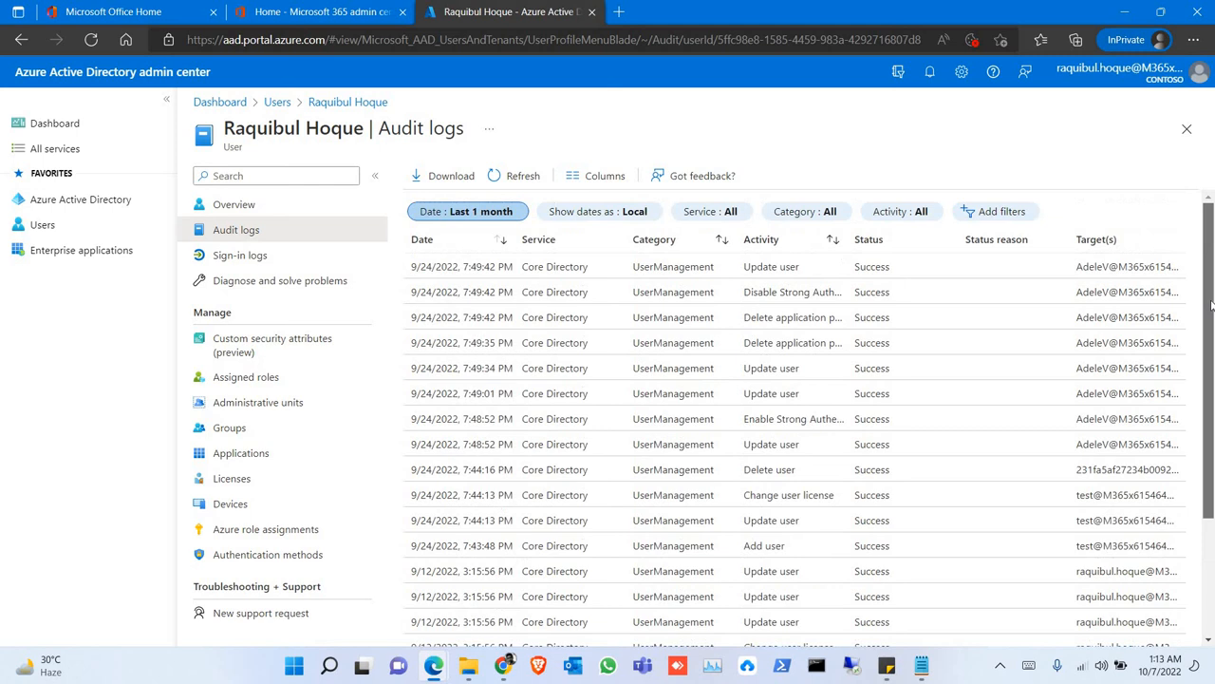
{"action": "mouse_move", "coordinate": [380, 273]}
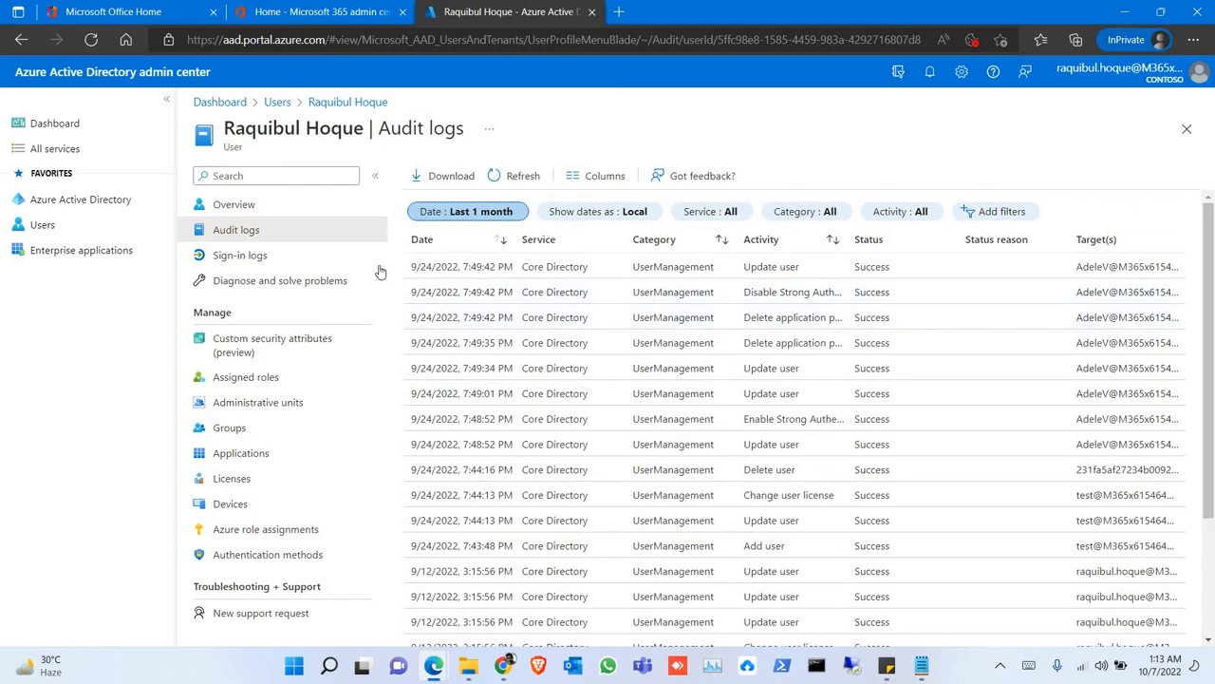
{"action": "mouse_move", "coordinate": [998, 452]}
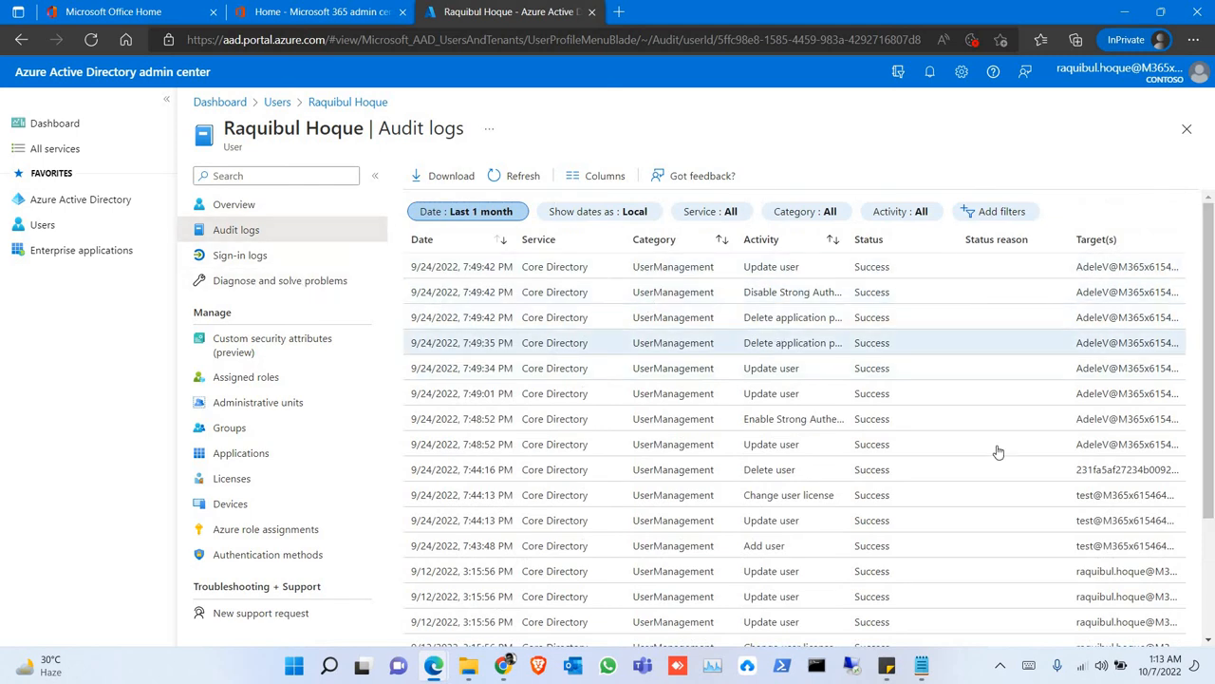